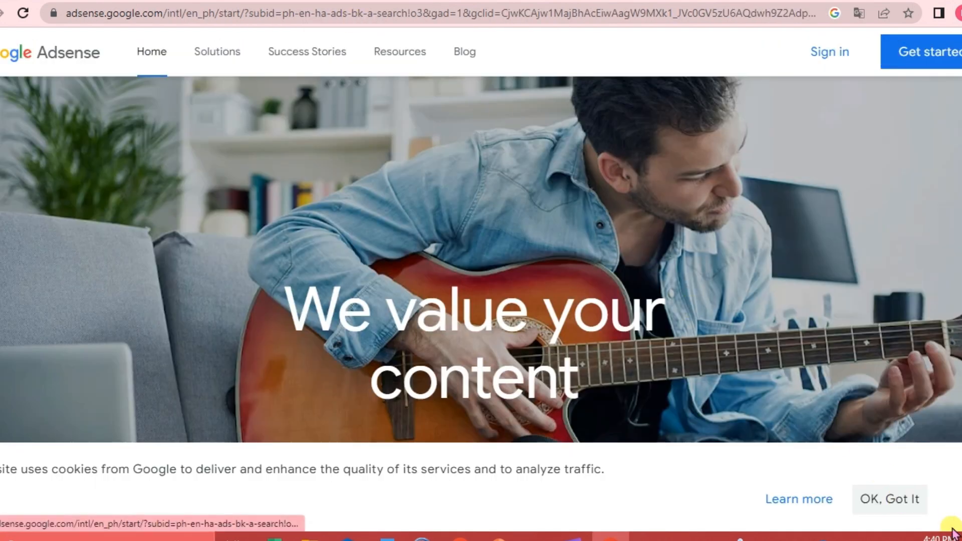
- Accept the cookie notice, start AdSense sign-up and choose the first Google account
click(889, 499)
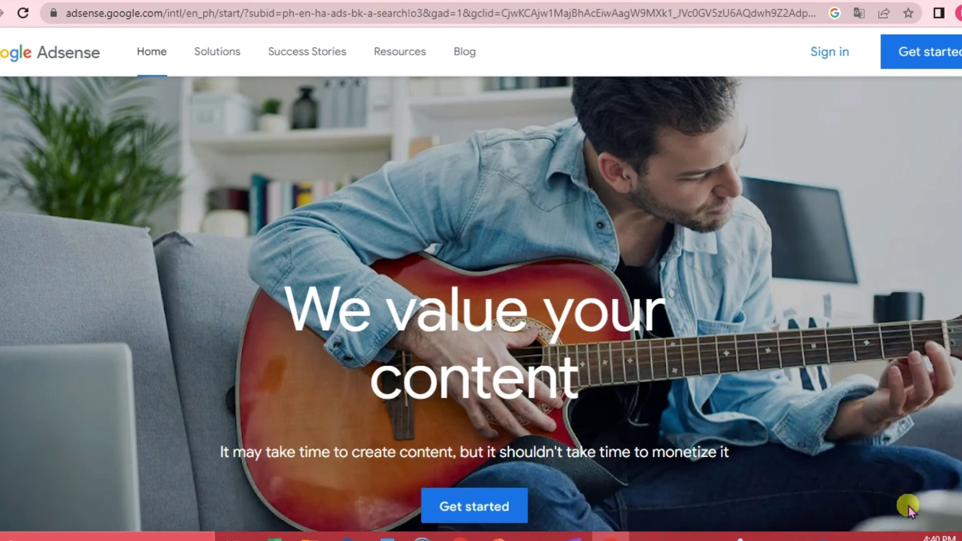
scroll(down, 3)
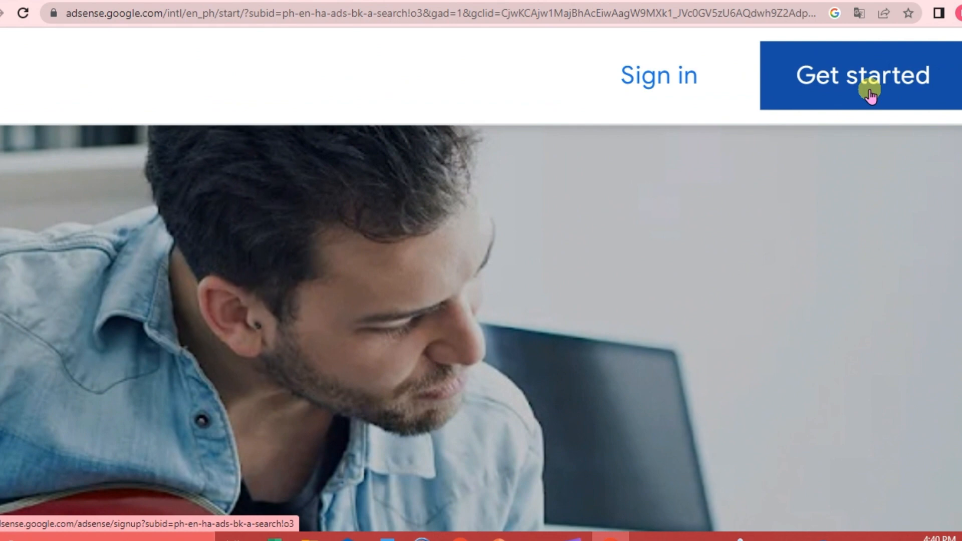
click(862, 75)
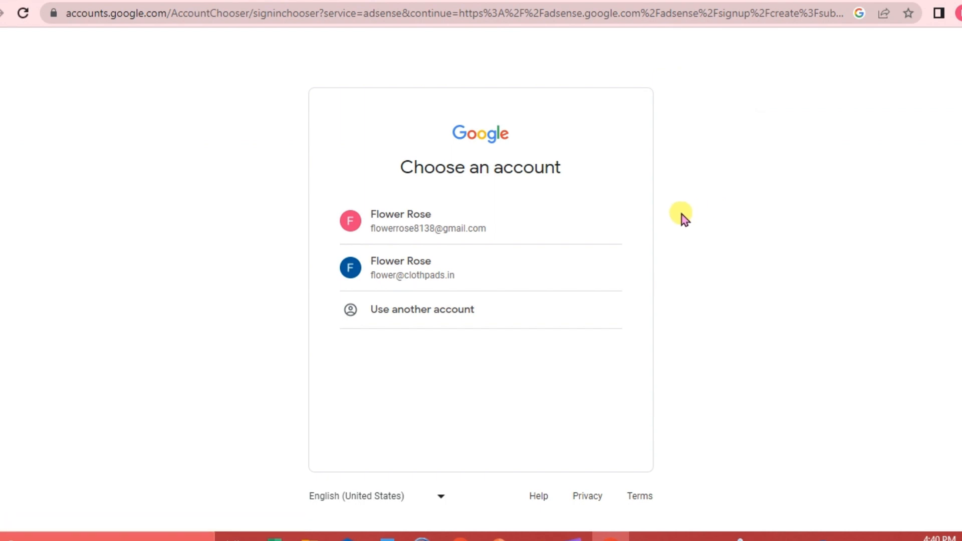
click(430, 220)
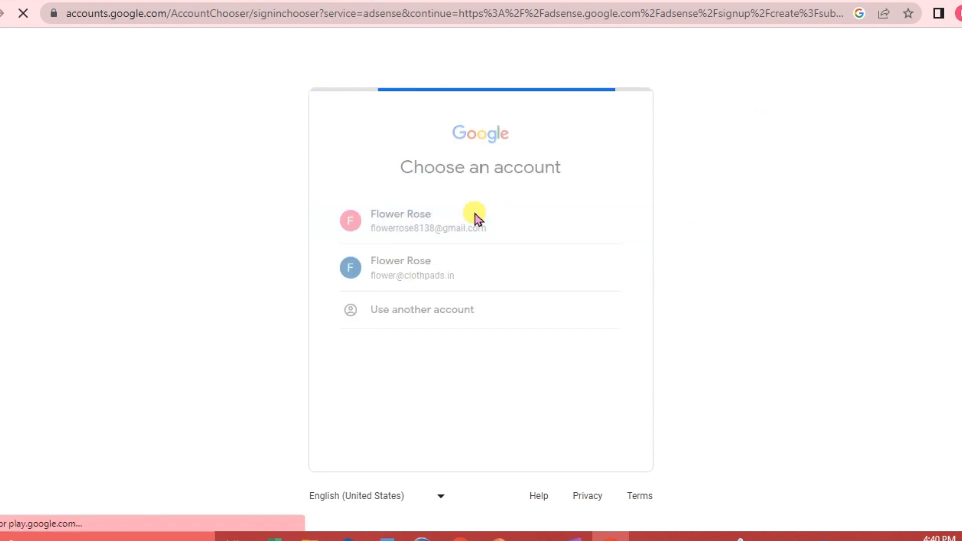
click(430, 221)
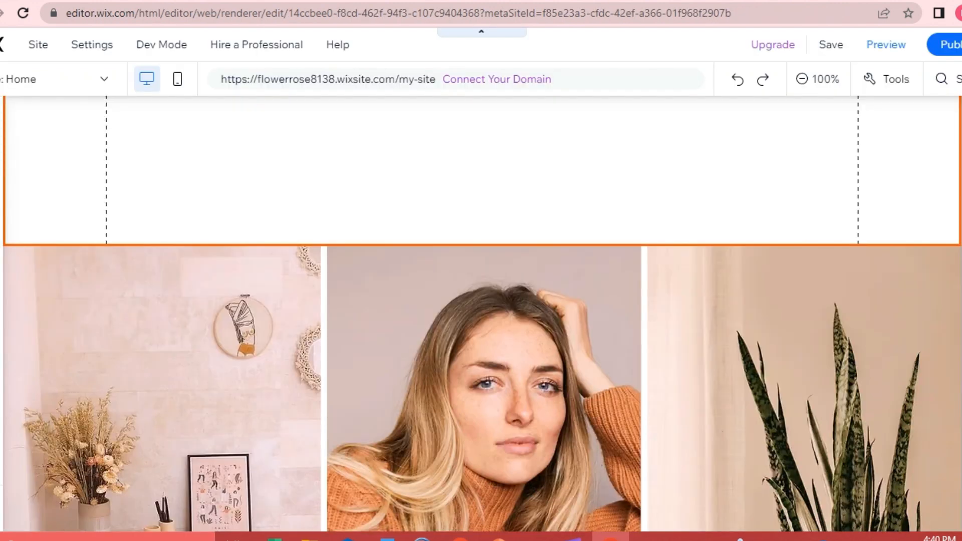
- Publish the Wix site live and view the published site from the Congratulations dialog
click(338, 44)
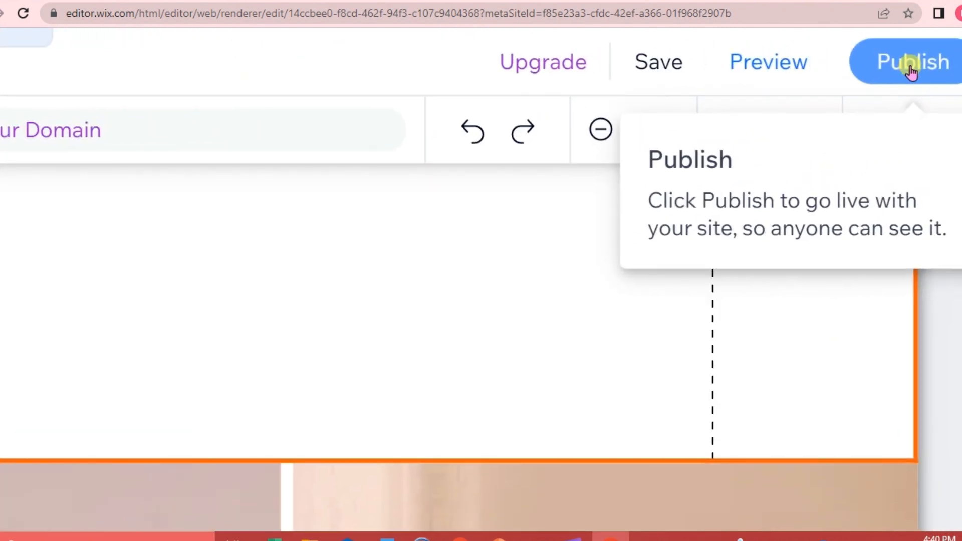
click(913, 61)
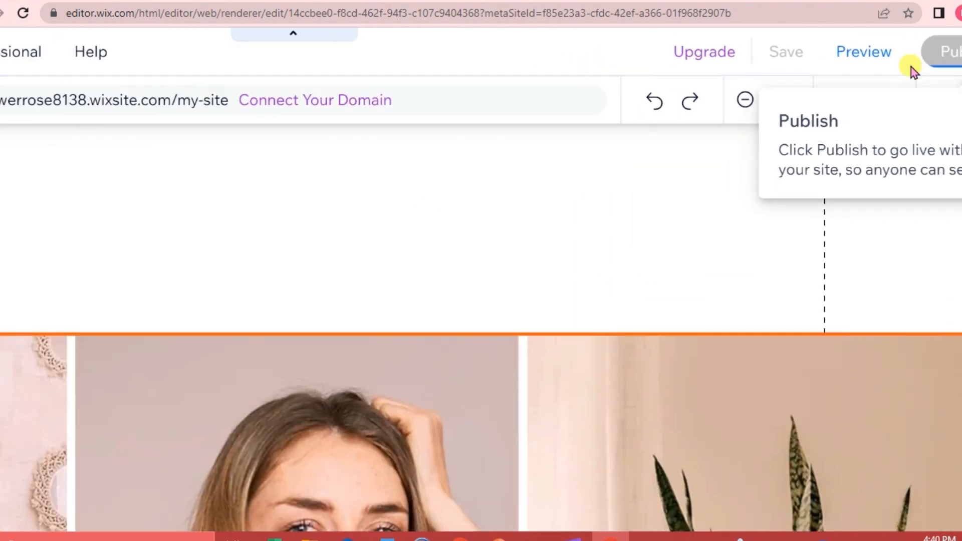
scroll(down, 3)
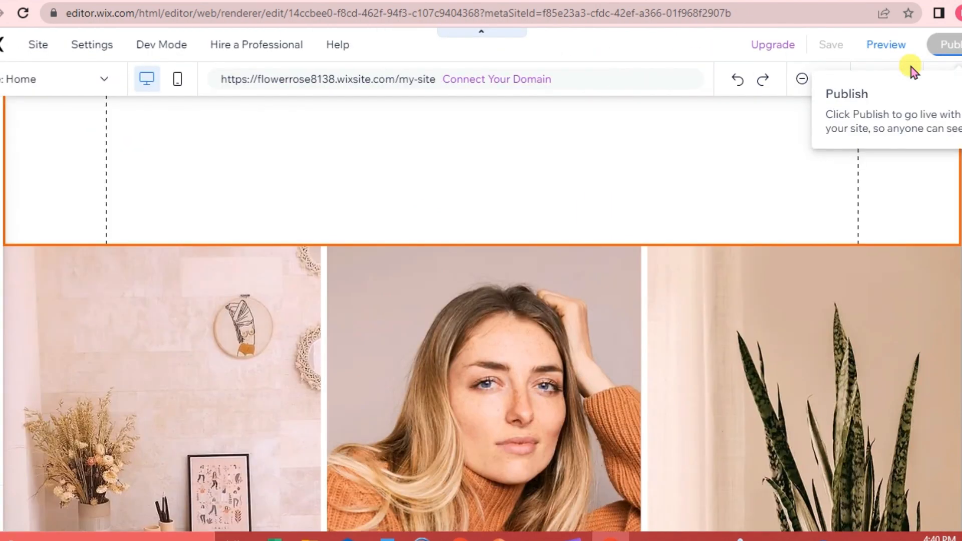
click(950, 44)
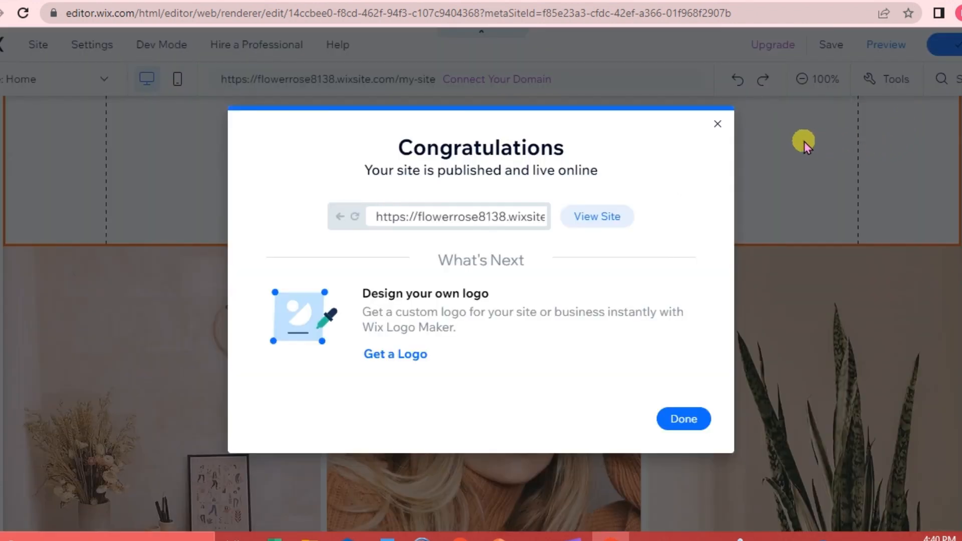
mouse_move(596, 216)
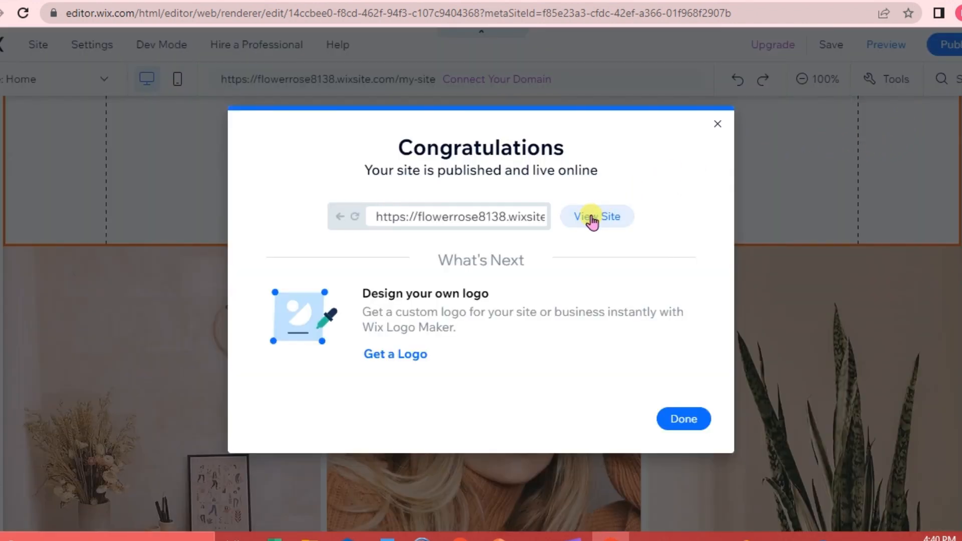
click(597, 217)
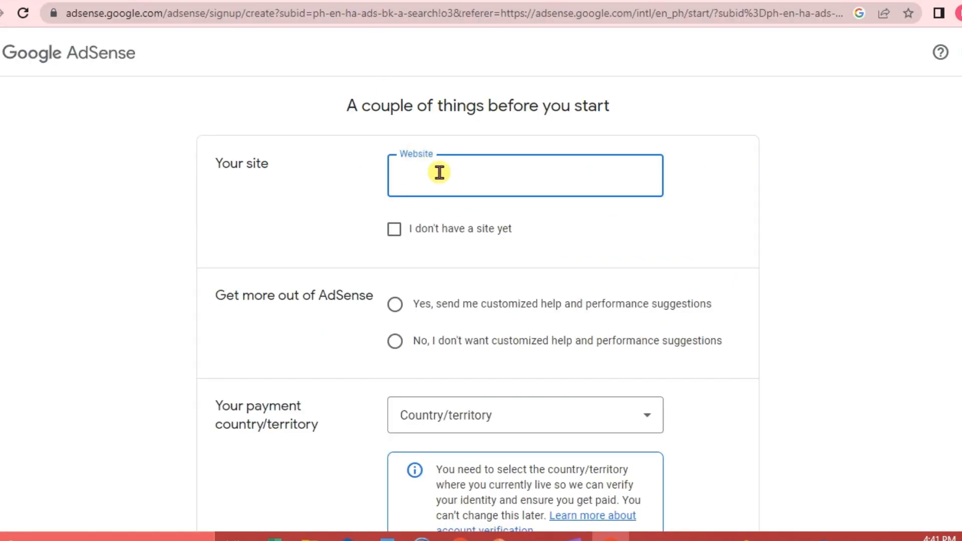
text(https://flowerrose8138.wixsite.com/my-site)
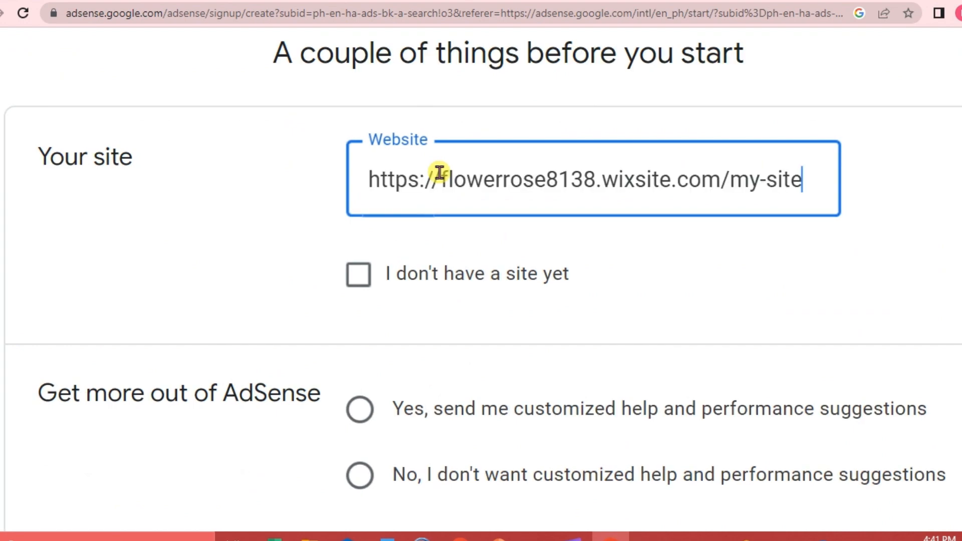
scroll(down, 3)
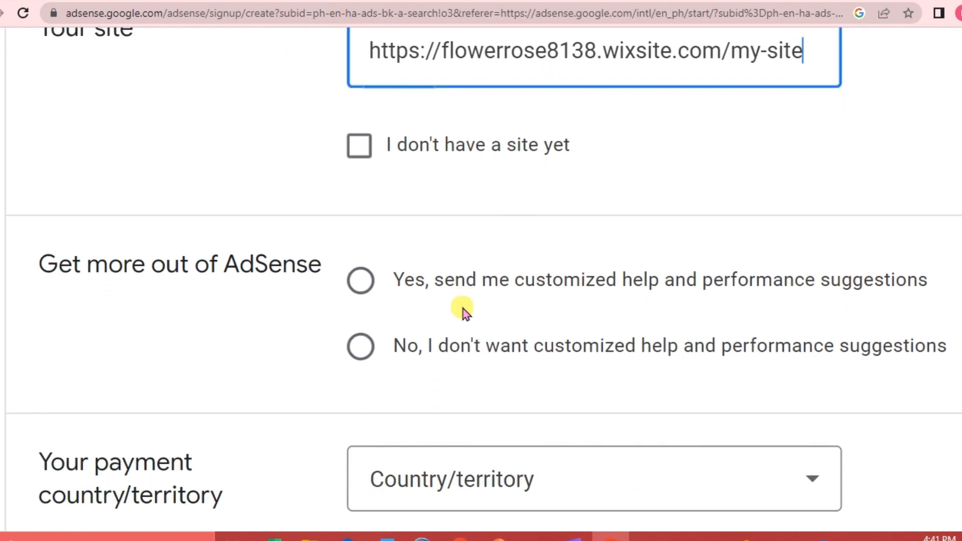
scroll(down, 3)
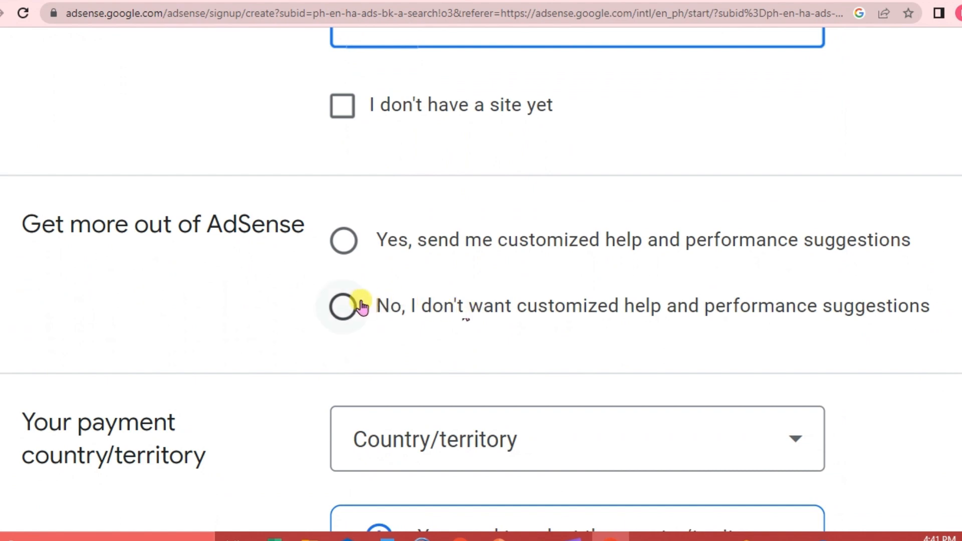
click(344, 307)
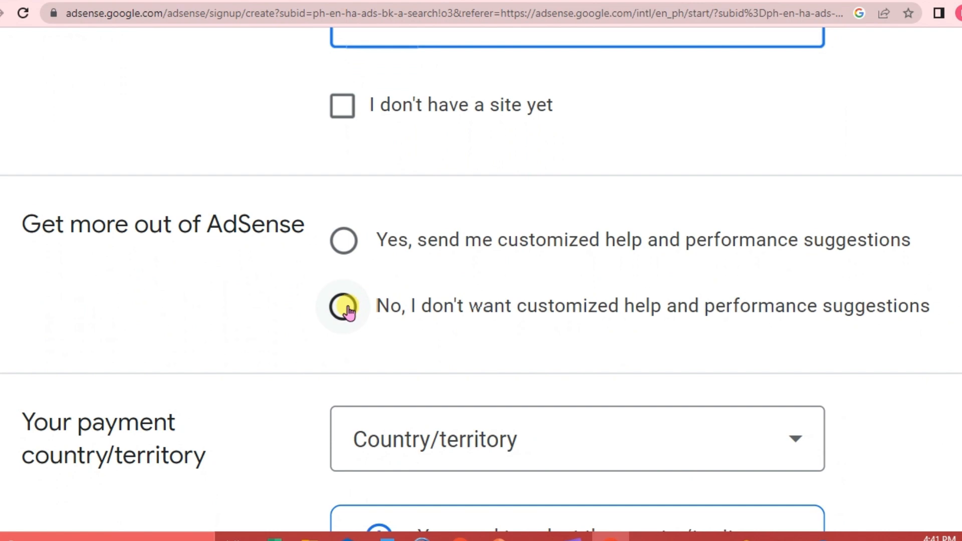
click(343, 307)
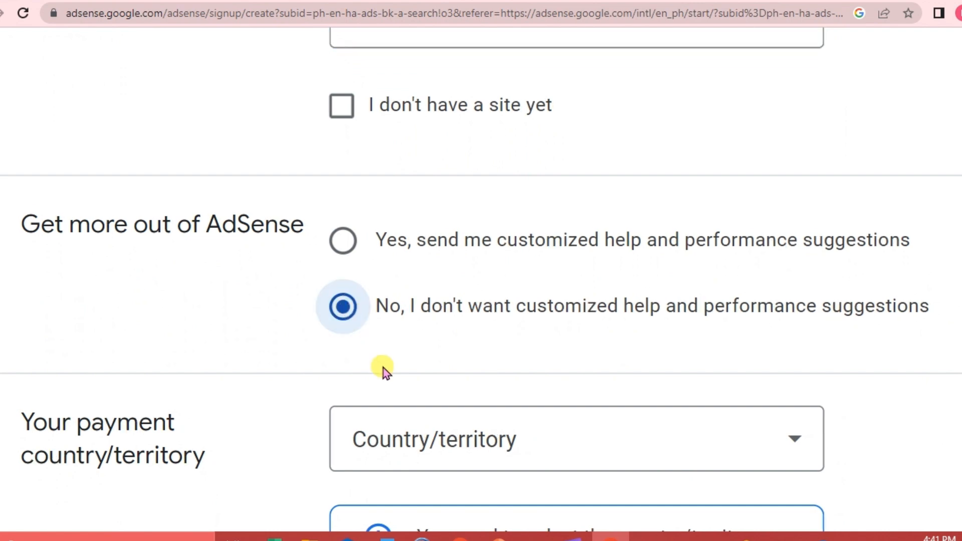
scroll(down, 3)
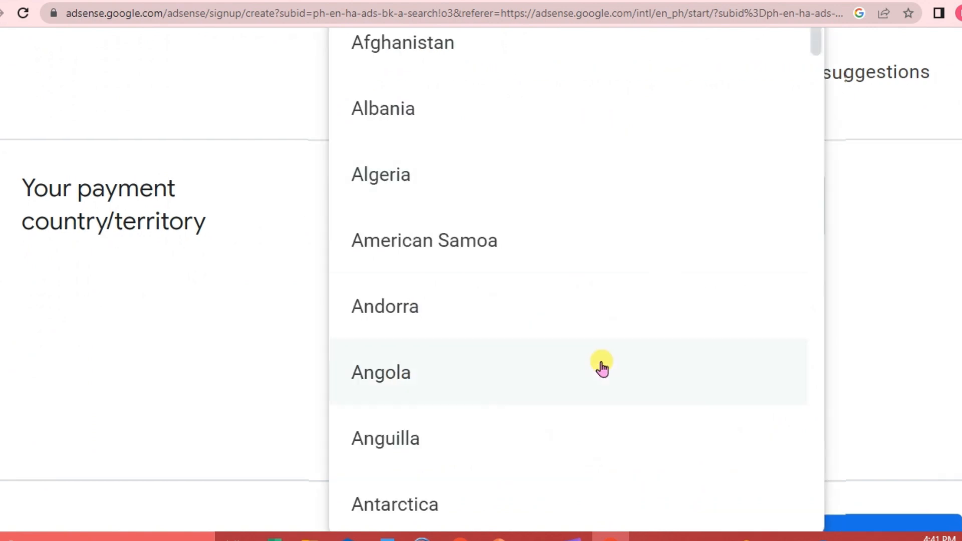
scroll(down, 3)
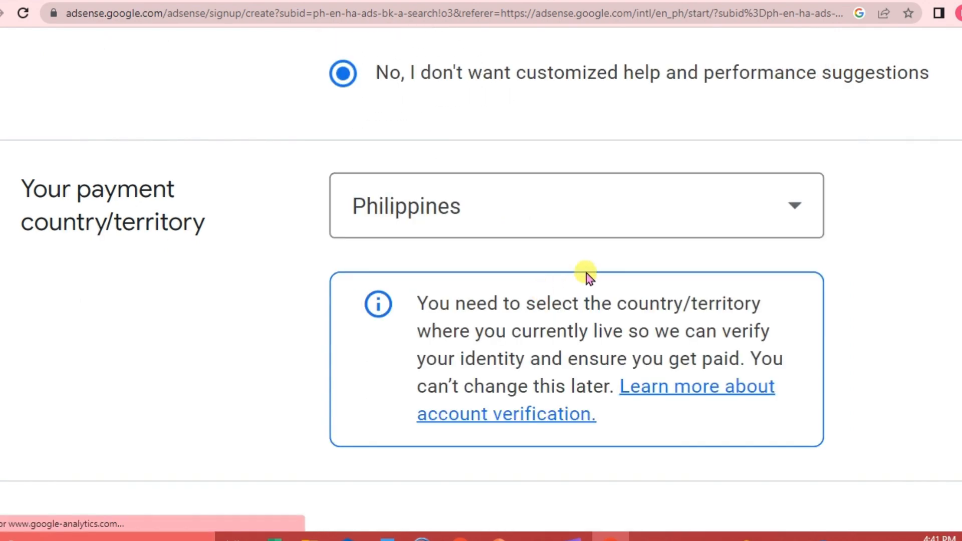
scroll(down, 3)
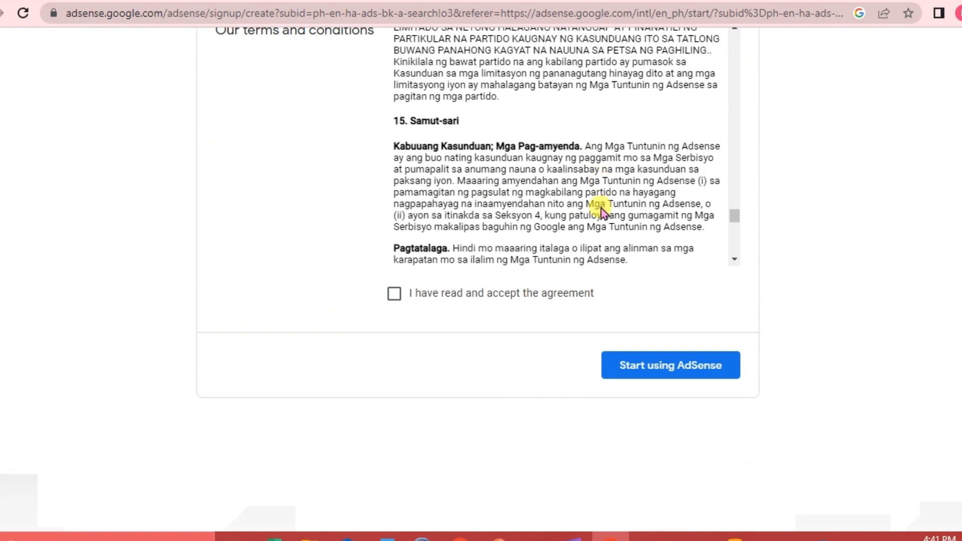
- Accept the AdSense agreement, create the account and start connecting a site via Let's go
click(395, 294)
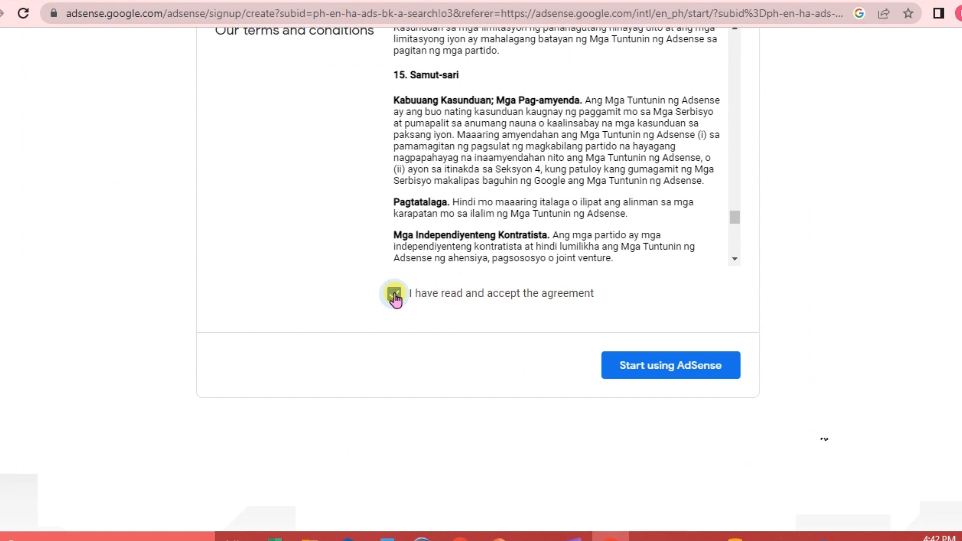
click(393, 293)
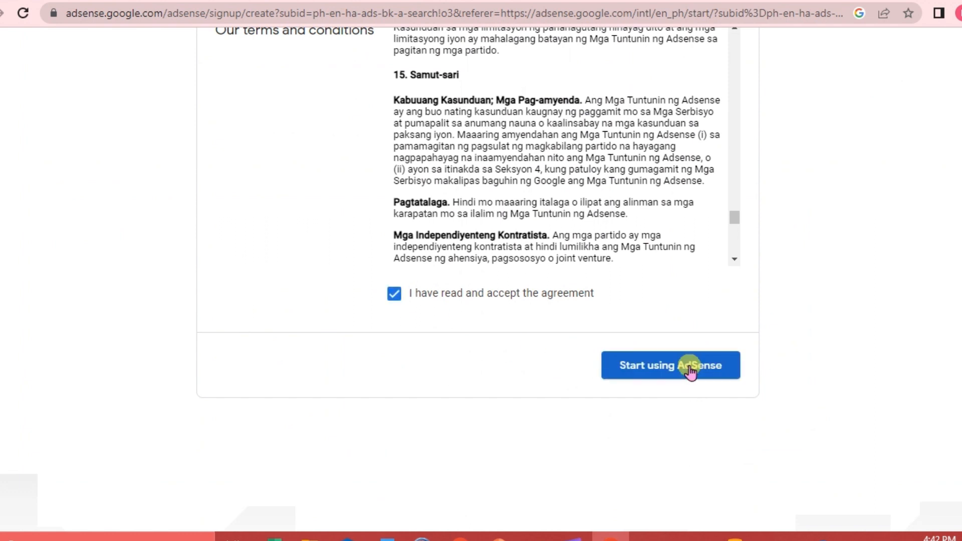
click(671, 365)
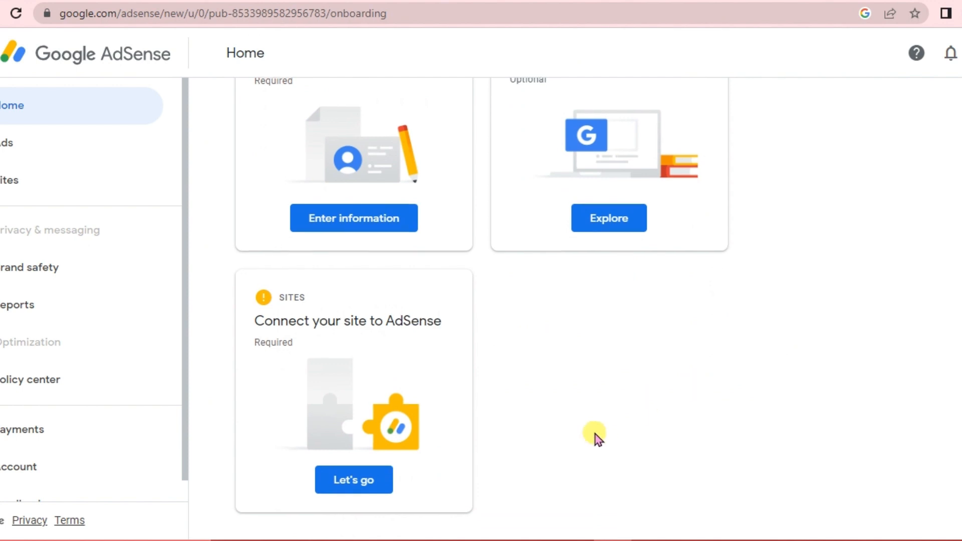
click(354, 480)
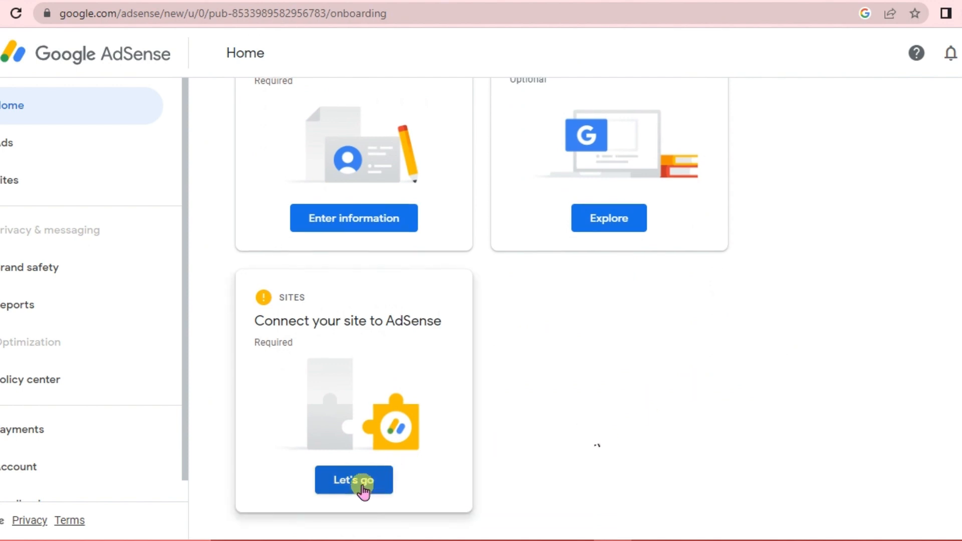
click(354, 480)
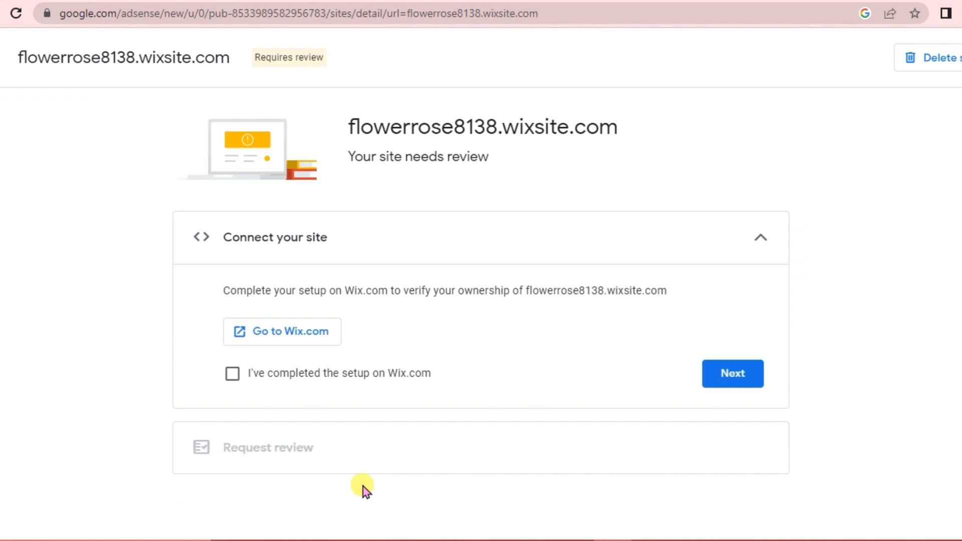
mouse_move(430, 401)
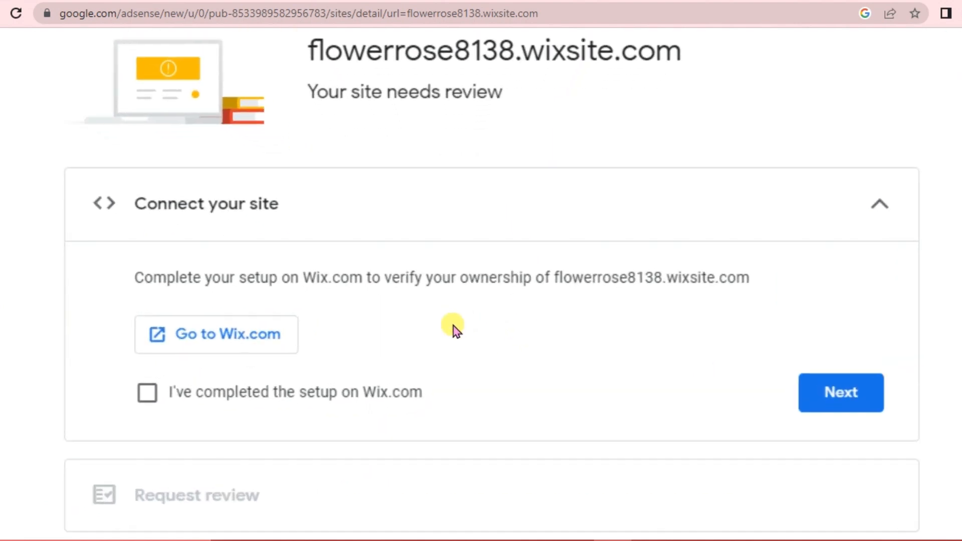
mouse_move(228, 344)
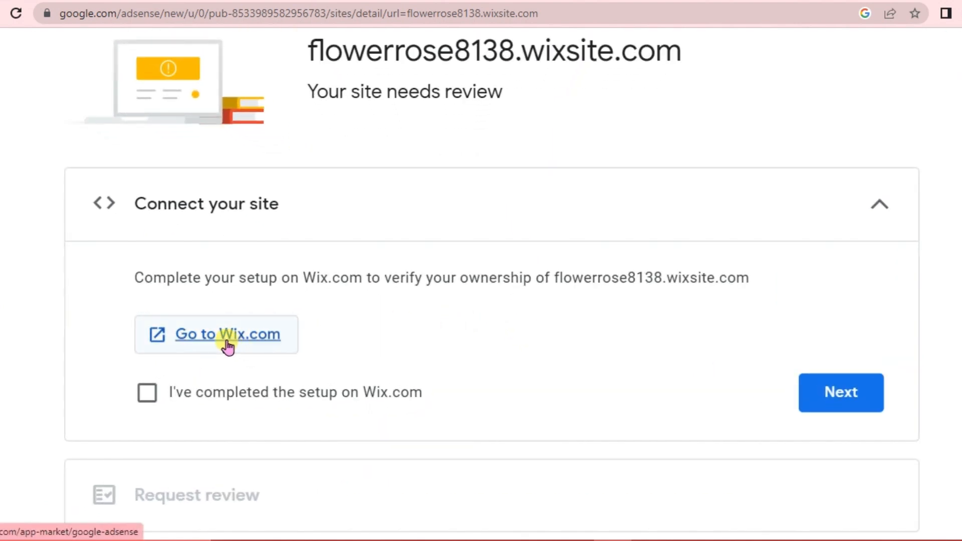
- Go to Wix.com from the site's Connect your site section
click(227, 335)
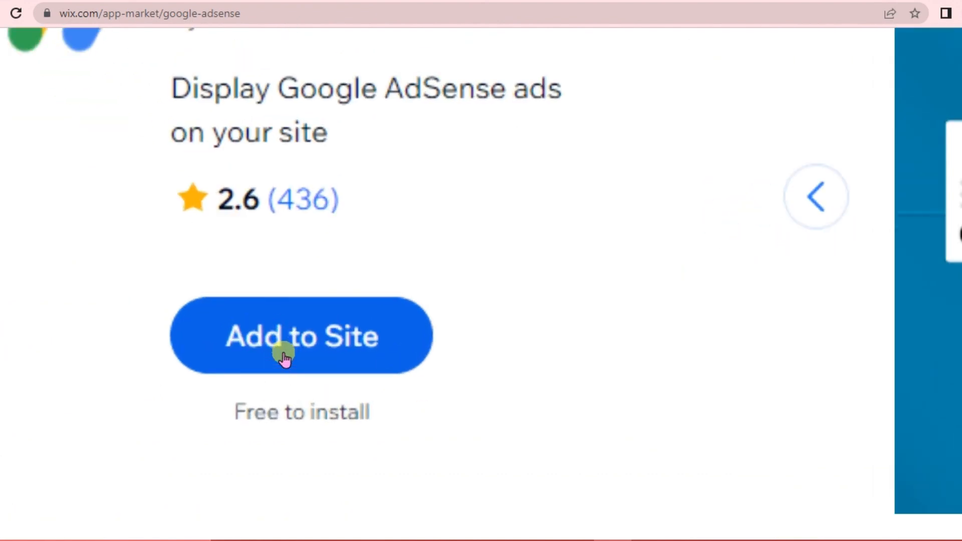
- Add the Google AdSense app to the Wix site's home page
scroll(up, 3)
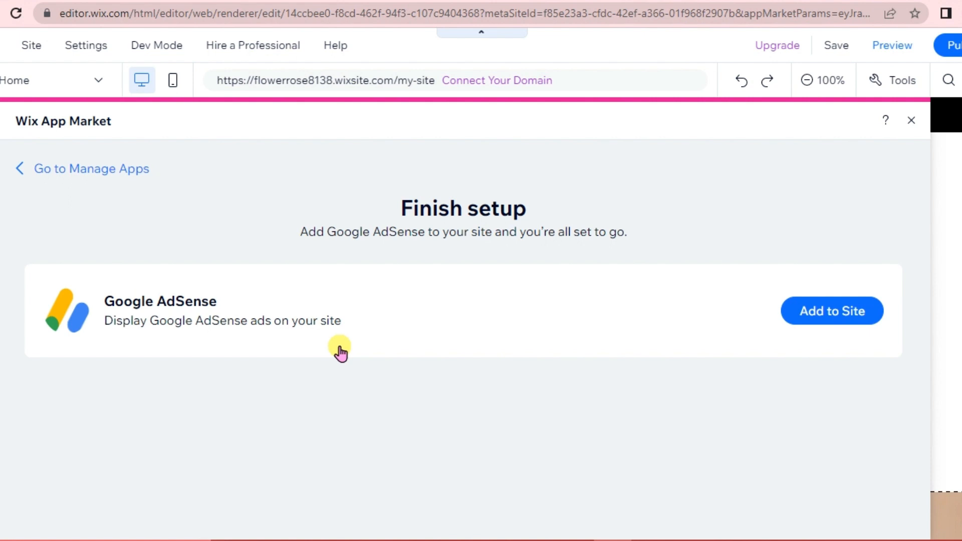
click(831, 311)
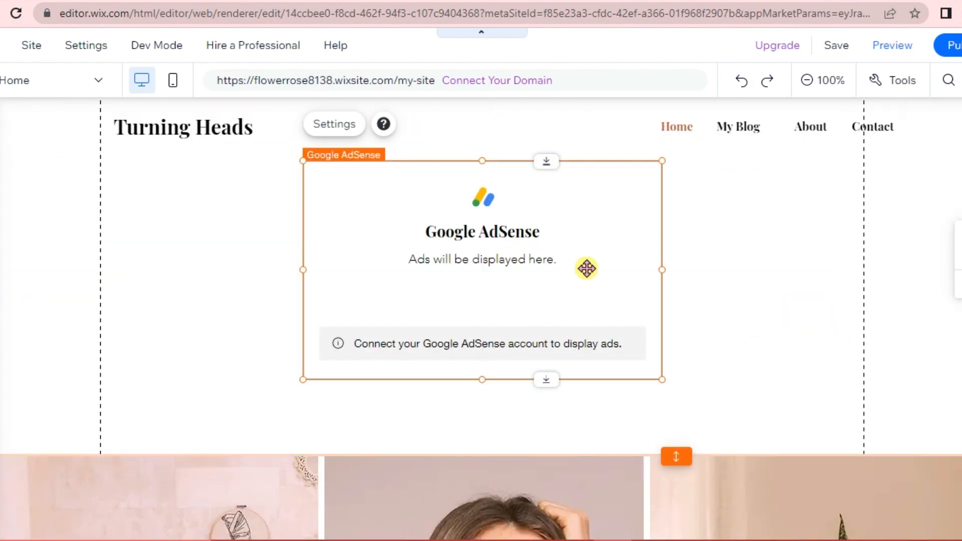
mouse_move(408, 50)
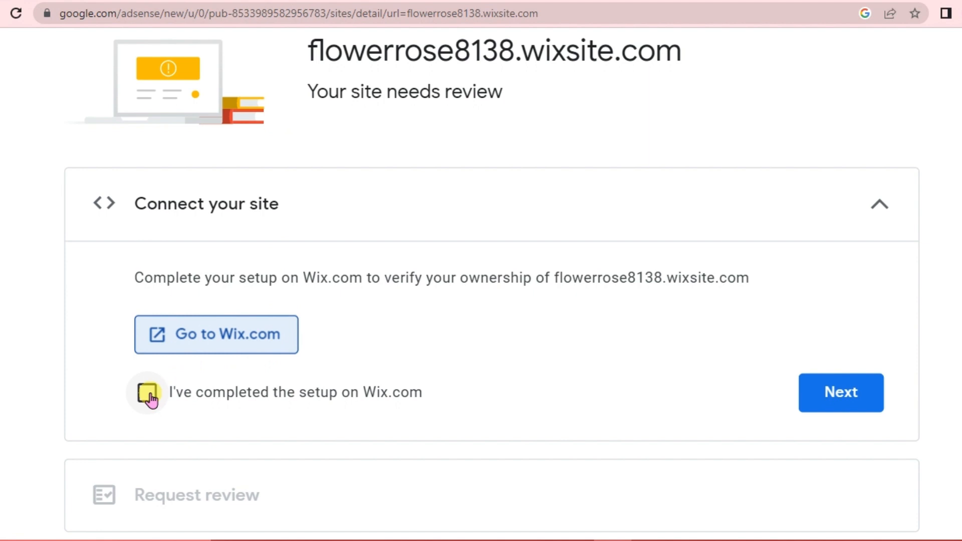
- Confirm the Wix setup is completed and request review of flowerrose8138.wixsite.com
click(147, 392)
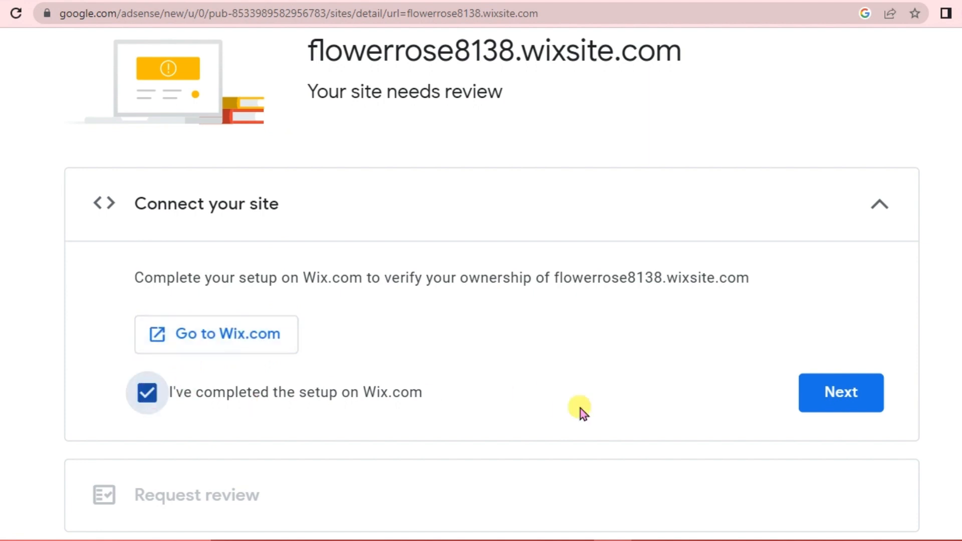
click(841, 393)
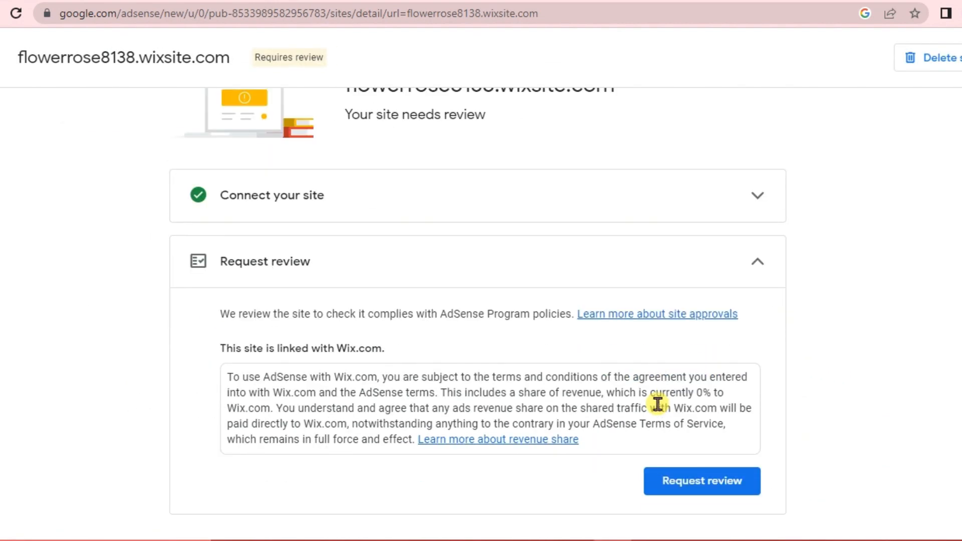
click(702, 481)
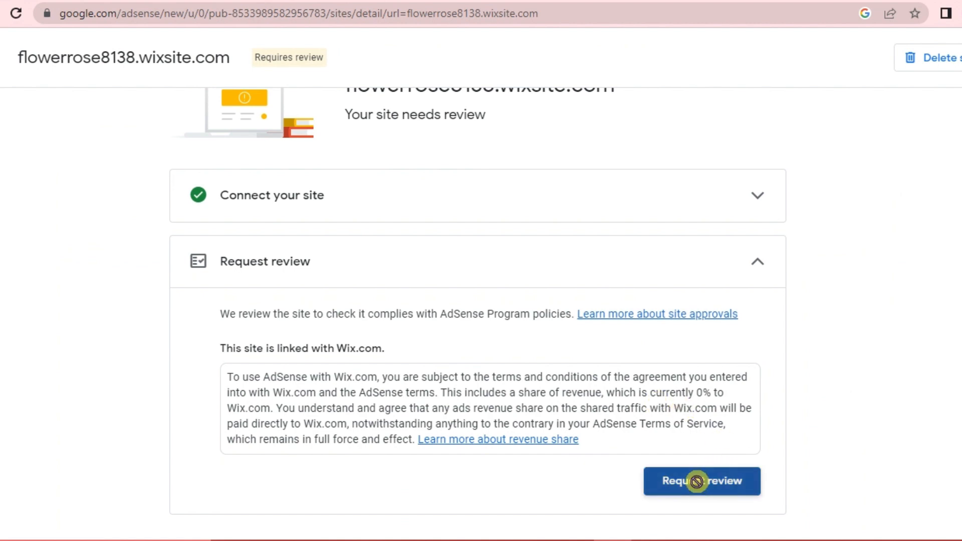
click(702, 482)
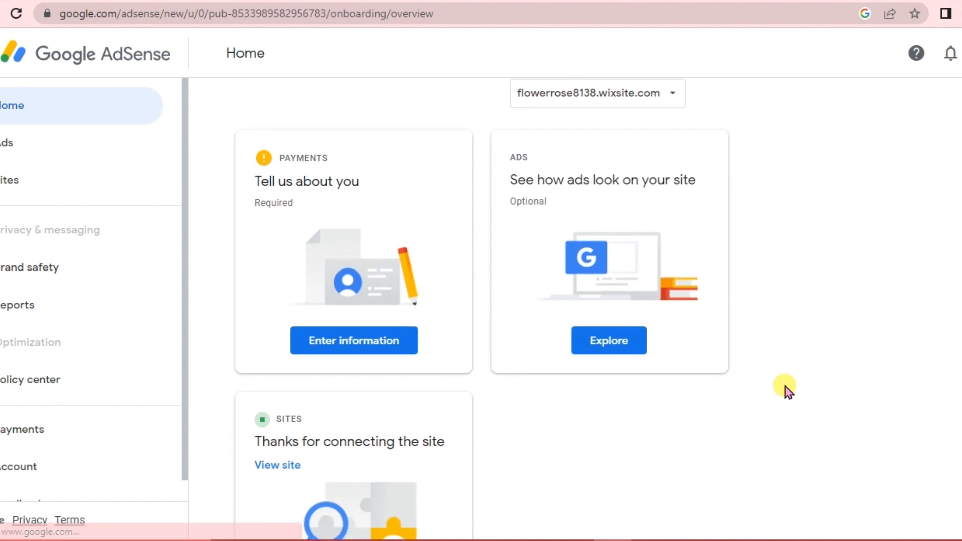
scroll(down, 3)
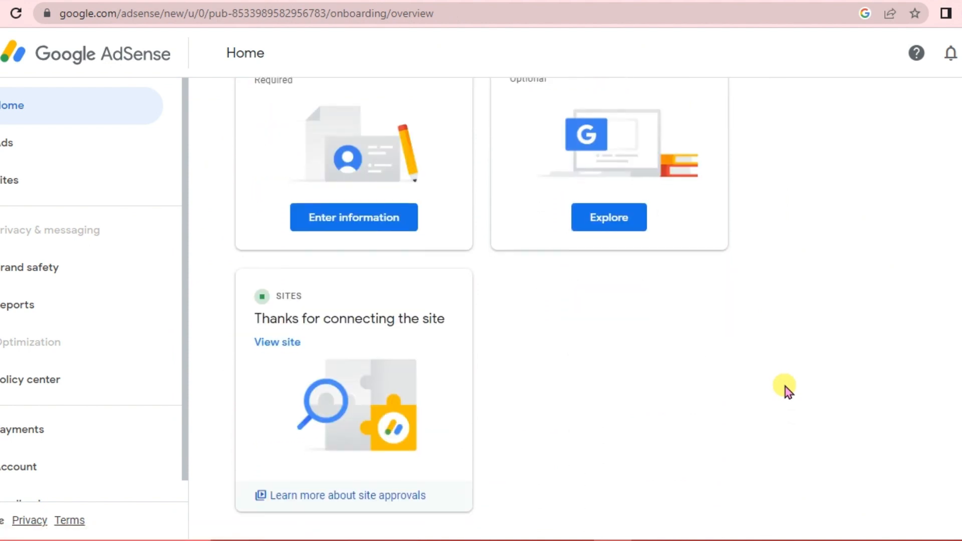
mouse_move(563, 202)
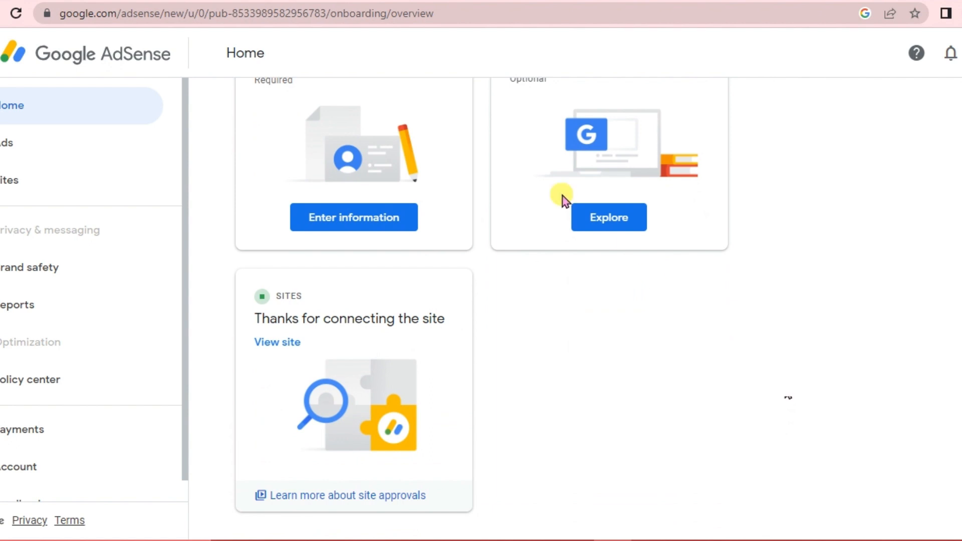
mouse_move(450, 86)
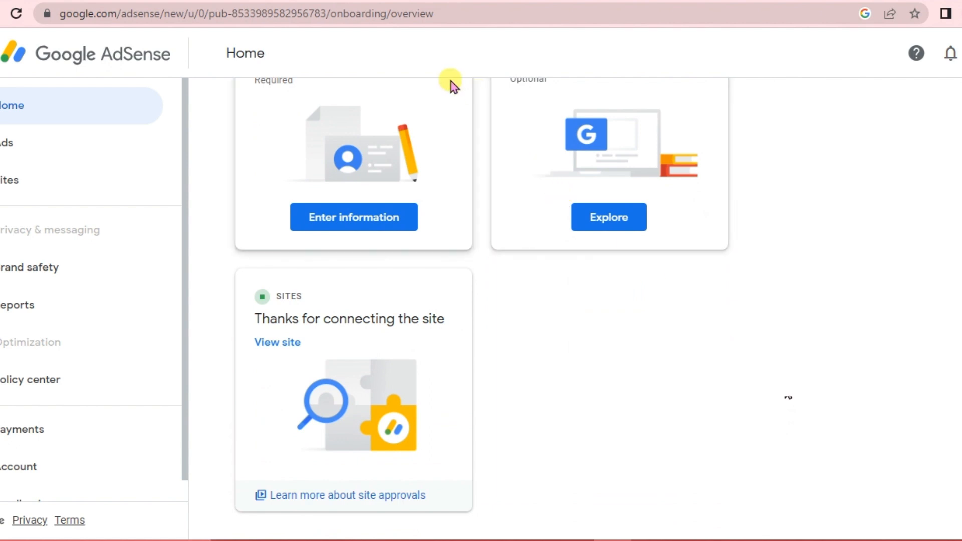